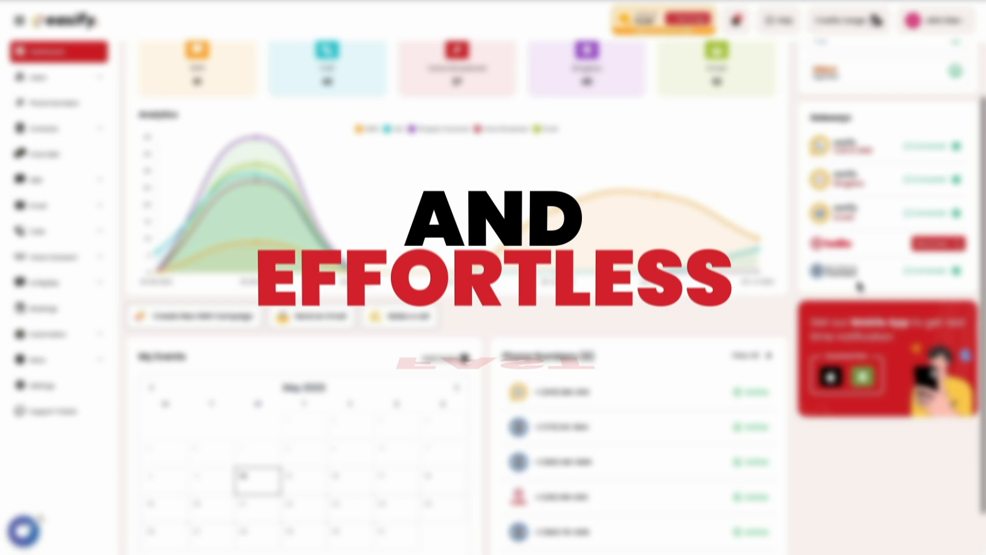
- Bring up the Quick SMS log of sent messages with delivery statuses and credit costs
scroll("down", 3)
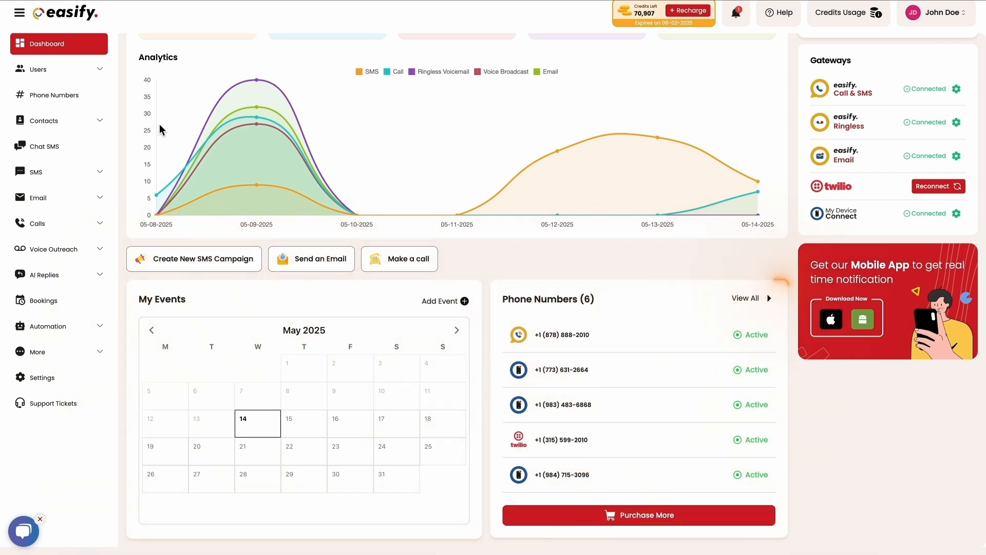
left_click(194, 259)
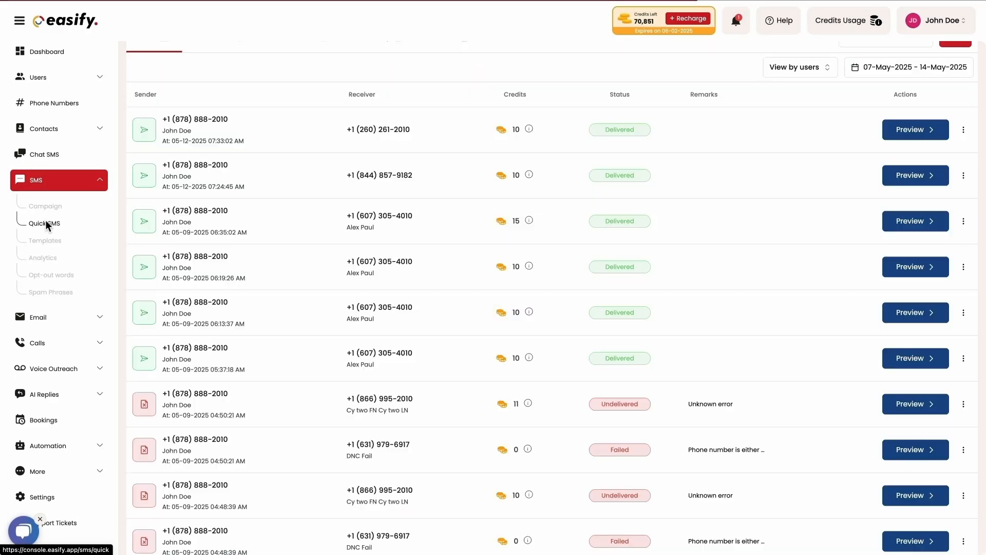
- Review SMS analytics, then show call analytics on the Incoming Calls list
left_click(42, 256)
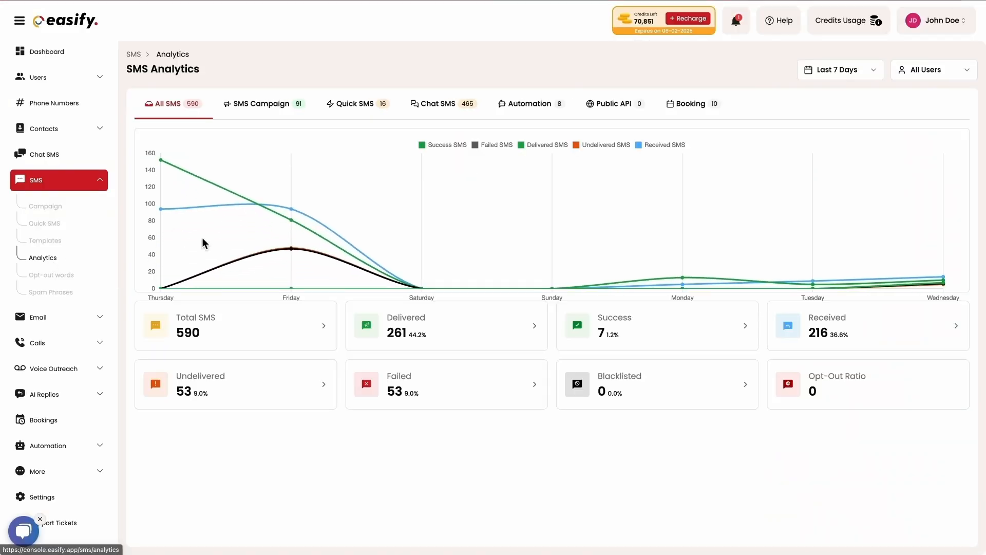
left_click(50, 276)
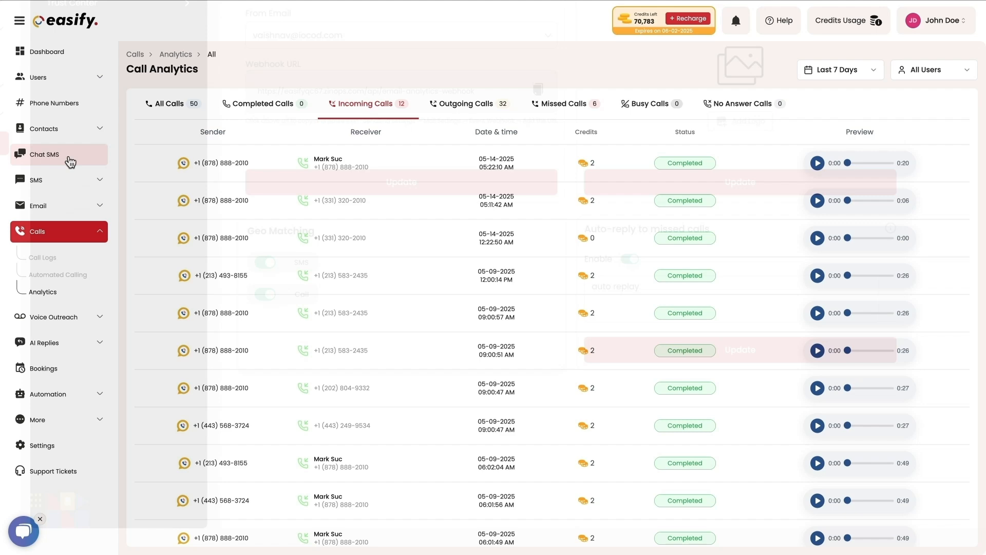
- Look through the Chat SMS inbox, then show an email warmup campaign's delivery details
left_click(44, 154)
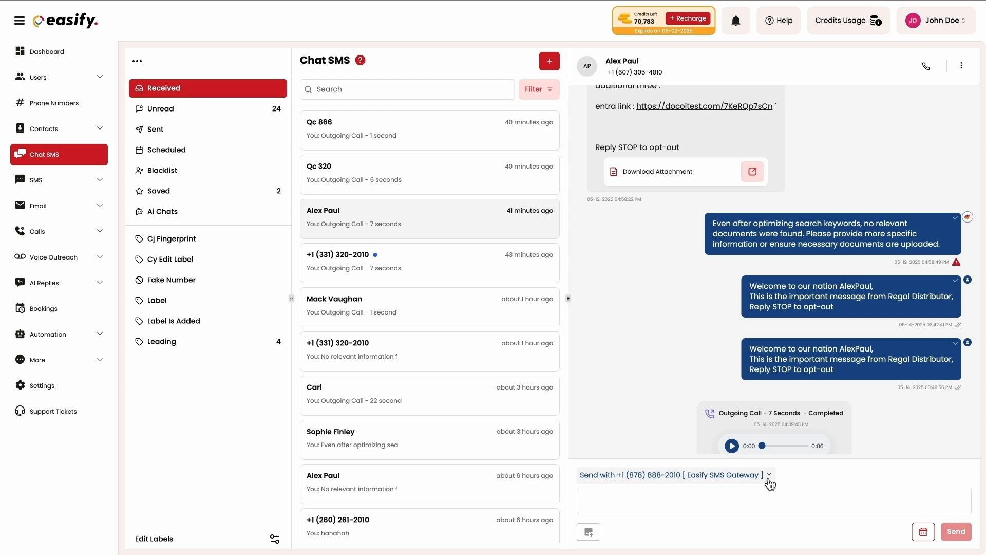
left_click(769, 475)
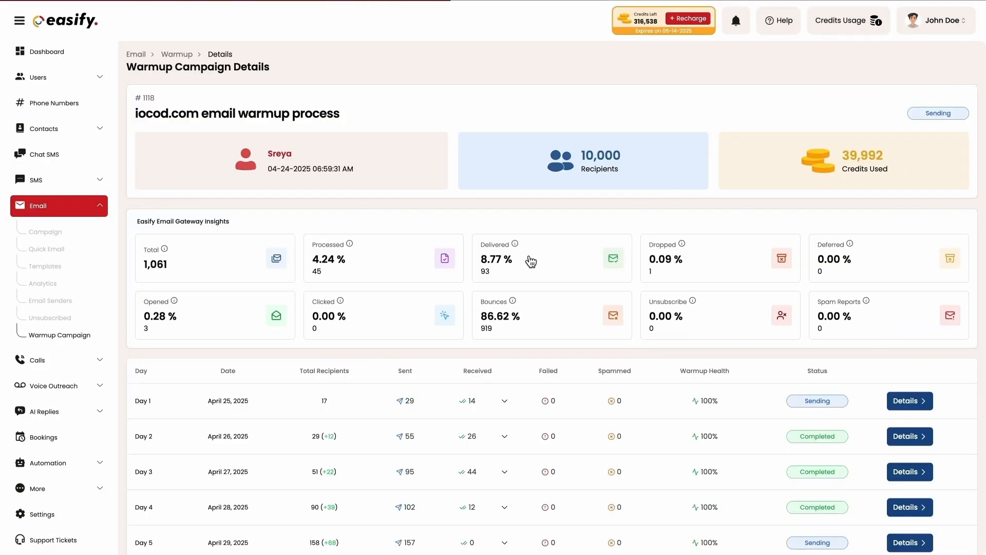
- Tour contact groups, DNC scrubbing and email validation, ending on the Call Logs list
left_click(38, 129)
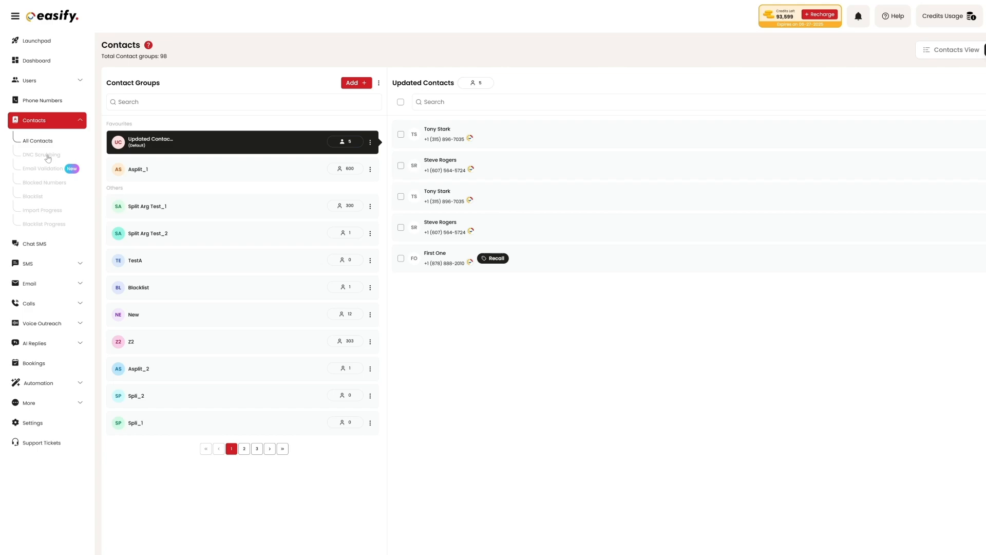
left_click(40, 154)
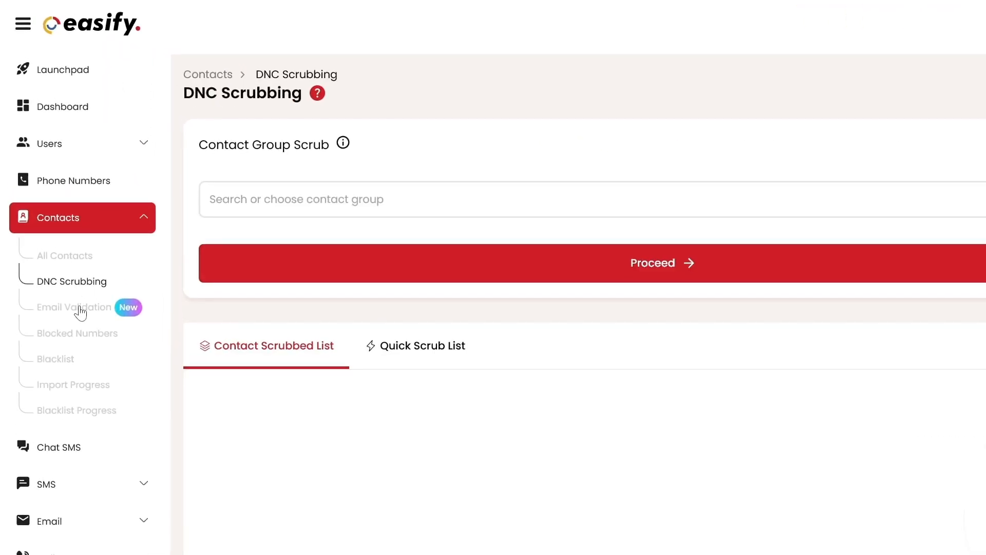
left_click(79, 308)
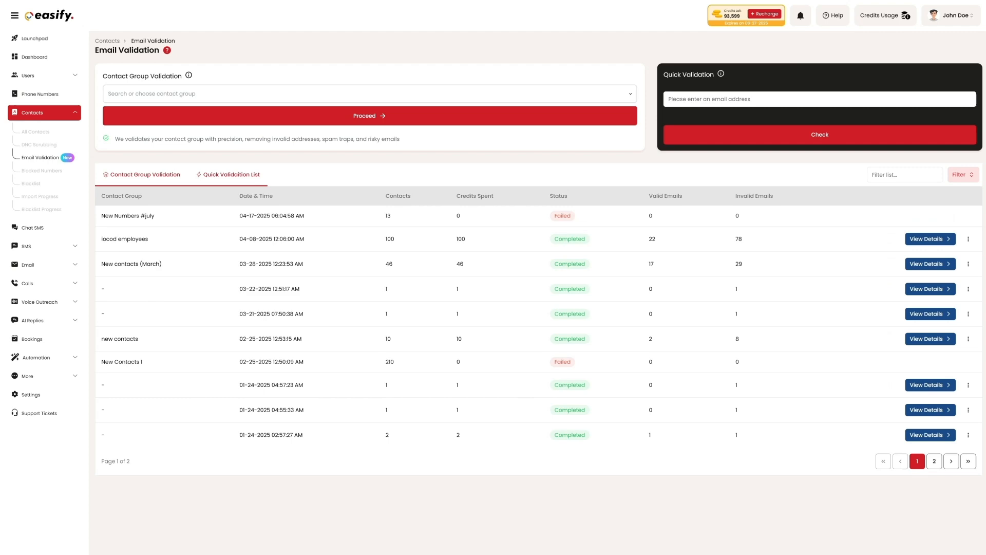
left_click(231, 175)
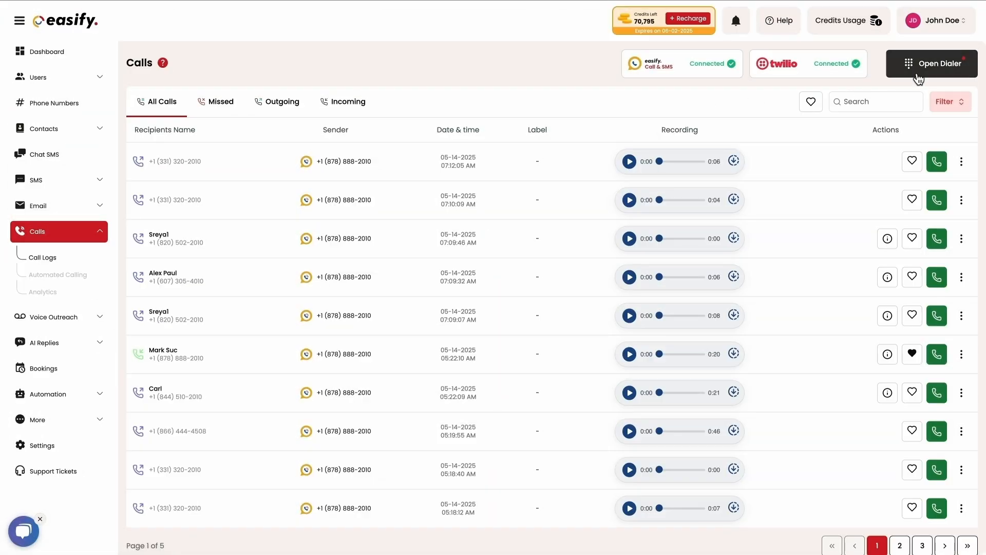
- Start a concurrent automated call to the four recipients from Automated Calling
left_click(932, 62)
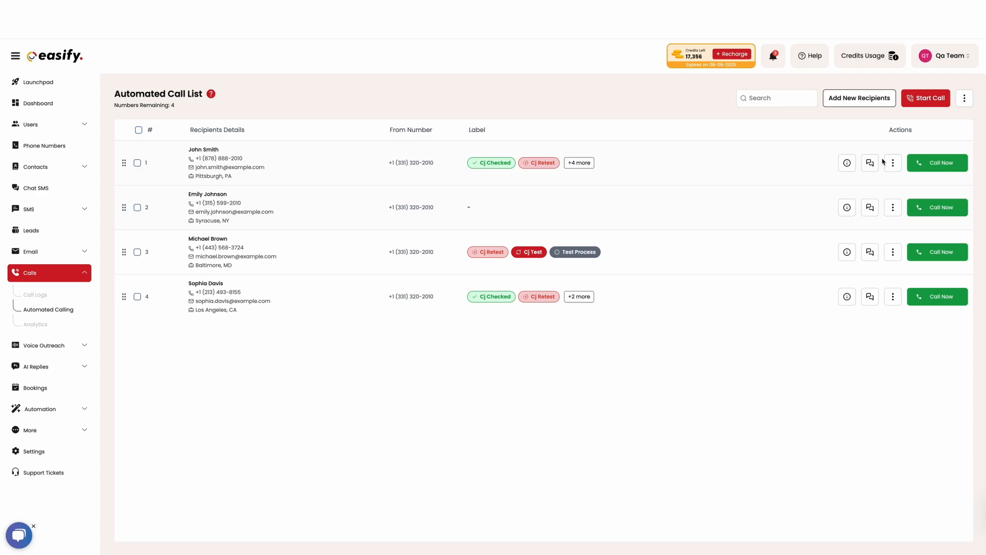
left_click(925, 97)
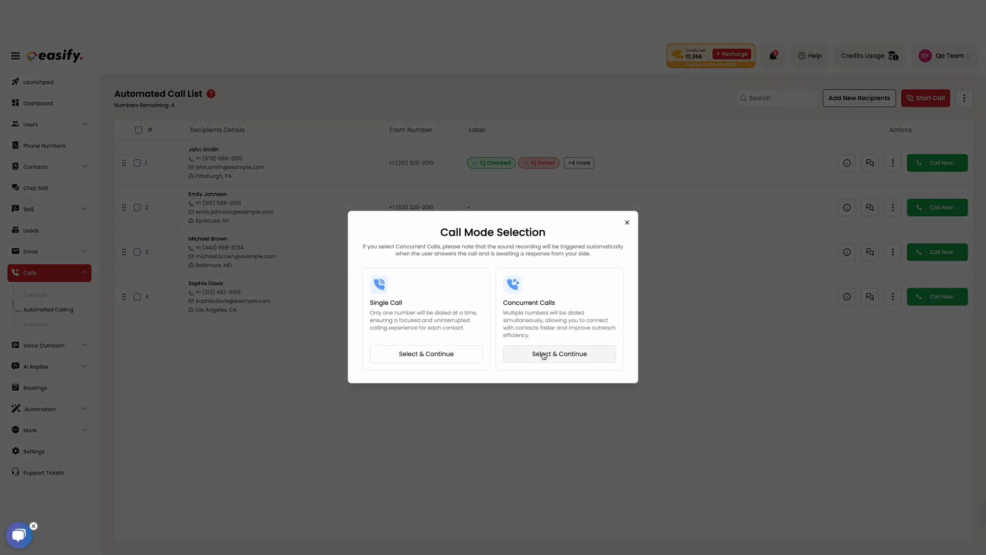
left_click(558, 353)
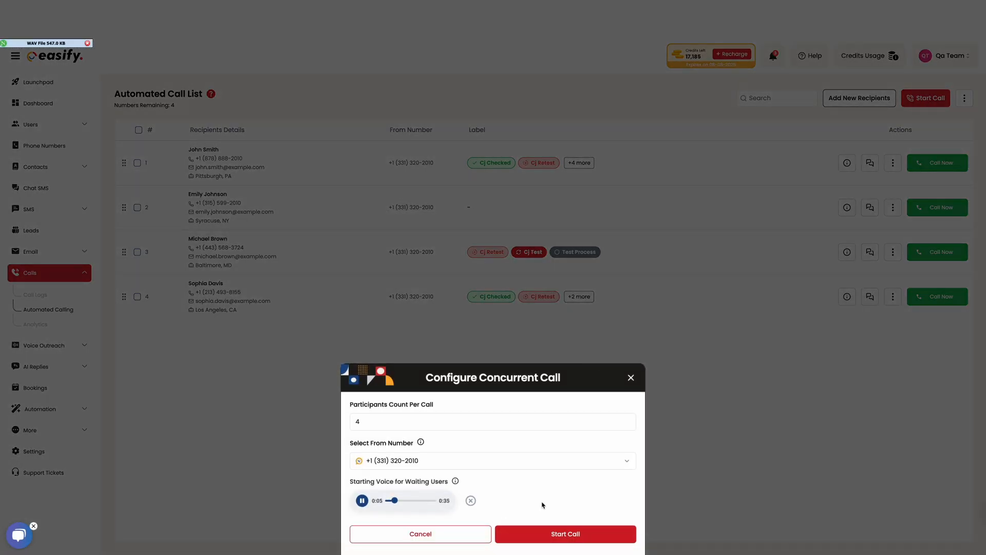
left_click(564, 533)
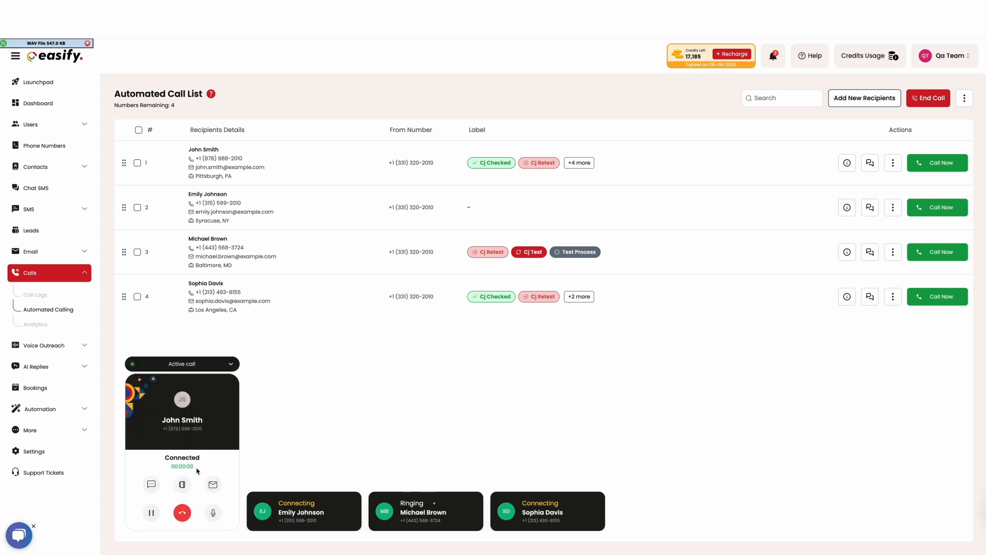
left_click(182, 512)
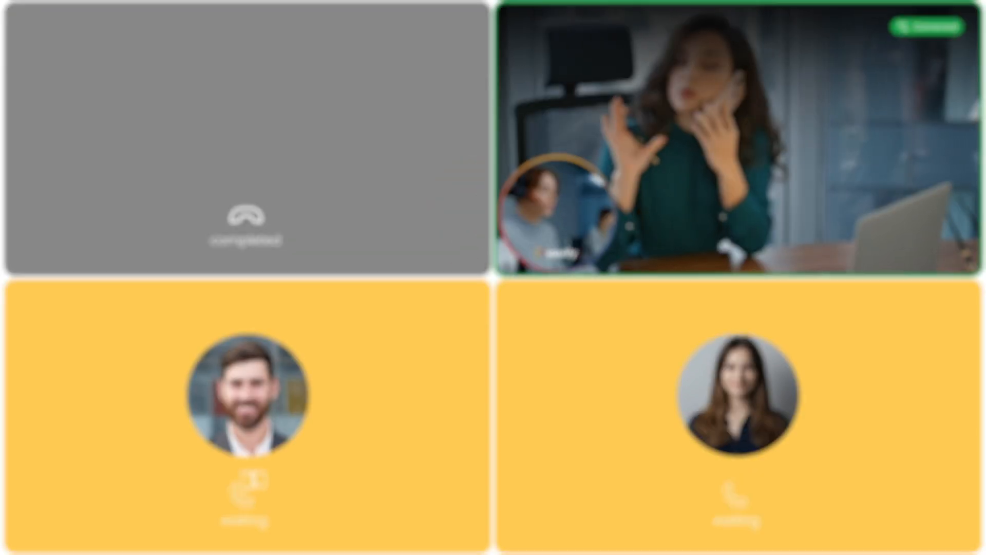
- Launch the Easify Dialer extension, get a token, verify caller name Easify Mark and reach its settings
left_click(710, 18)
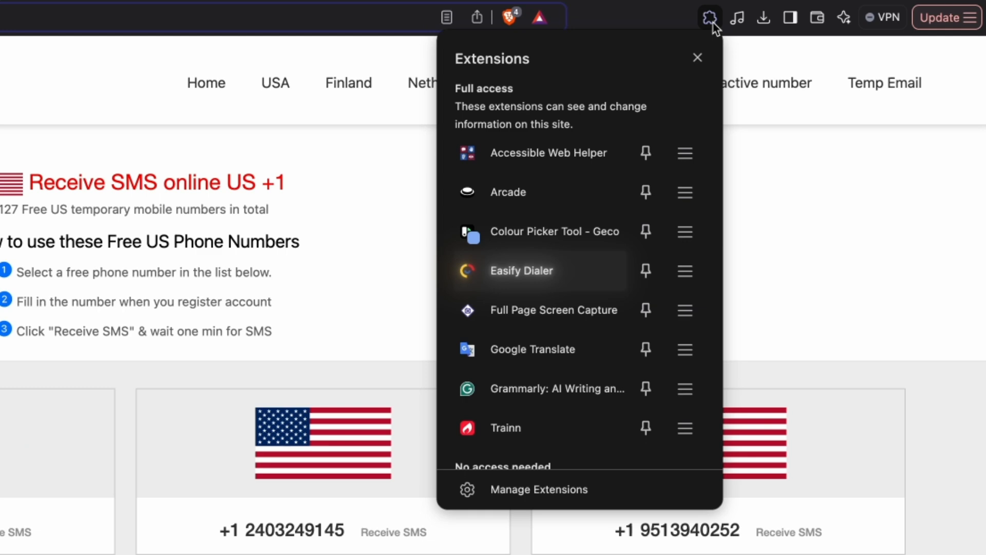
mouse_move(503, 270)
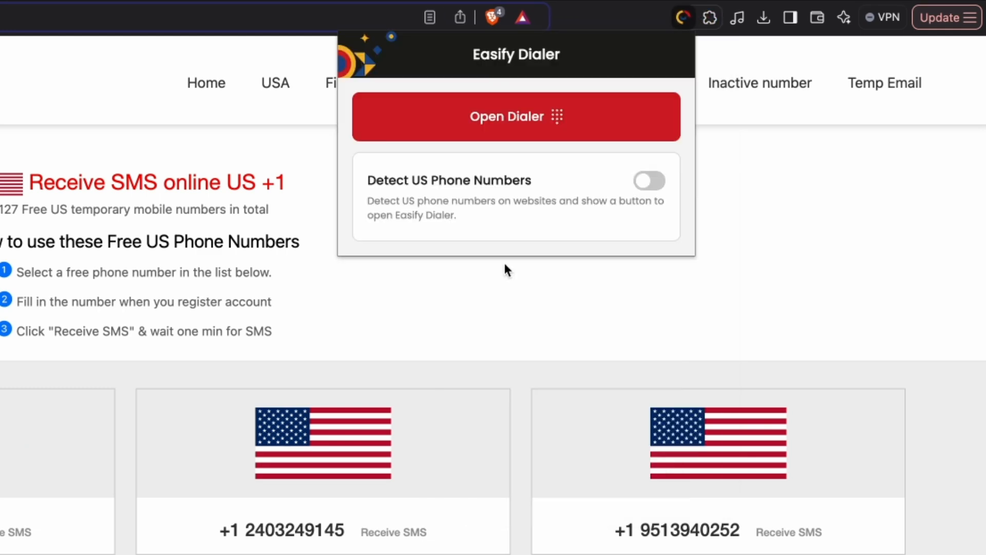
left_click(648, 181)
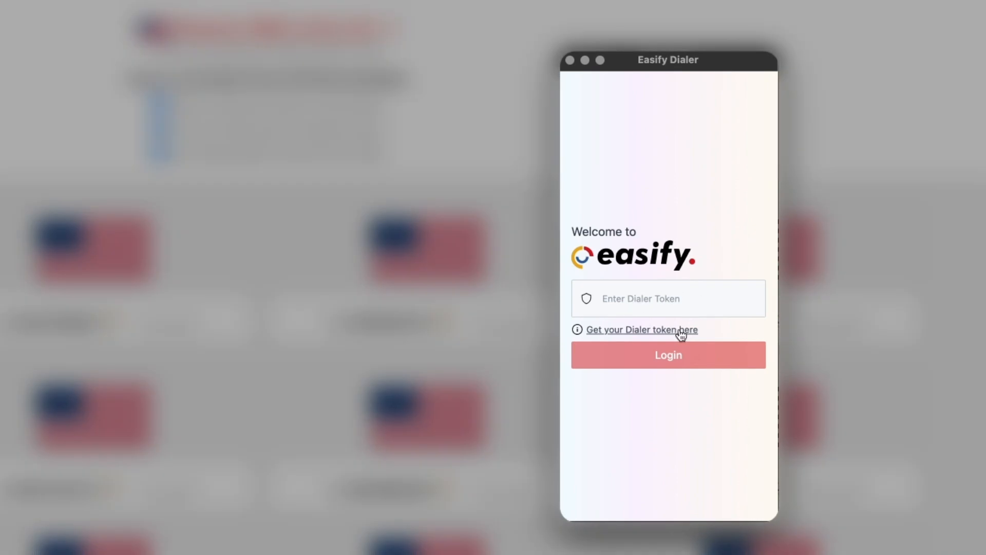
left_click(667, 354)
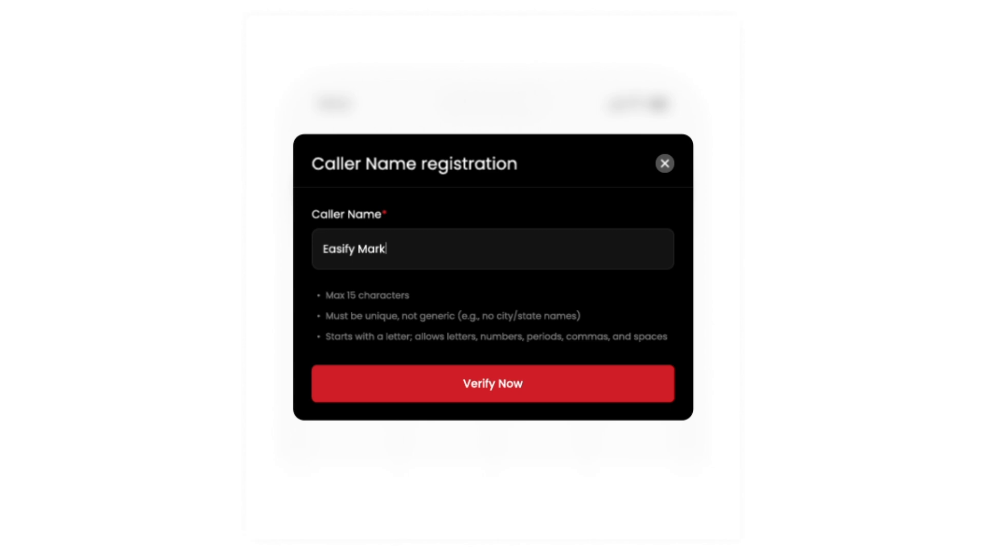
left_click(492, 383)
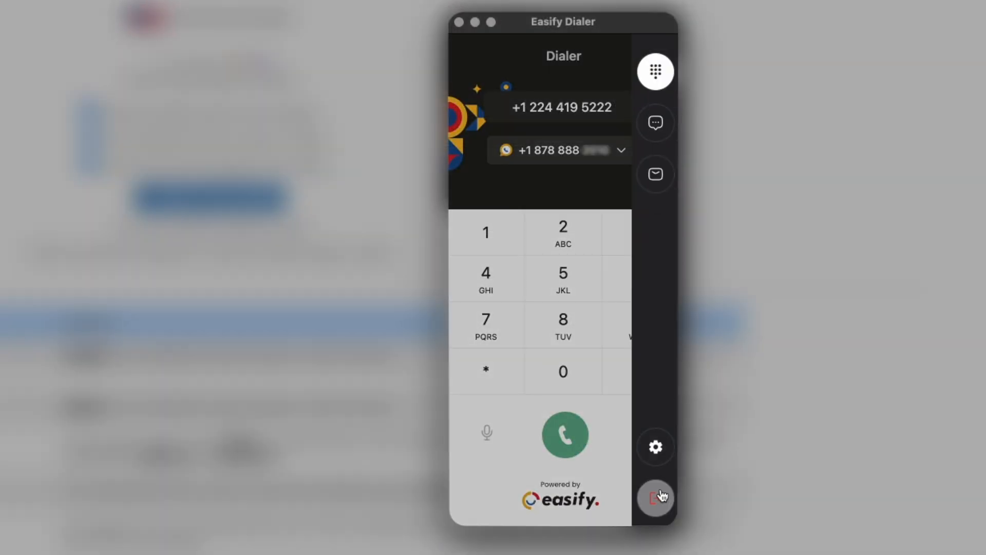
left_click(655, 447)
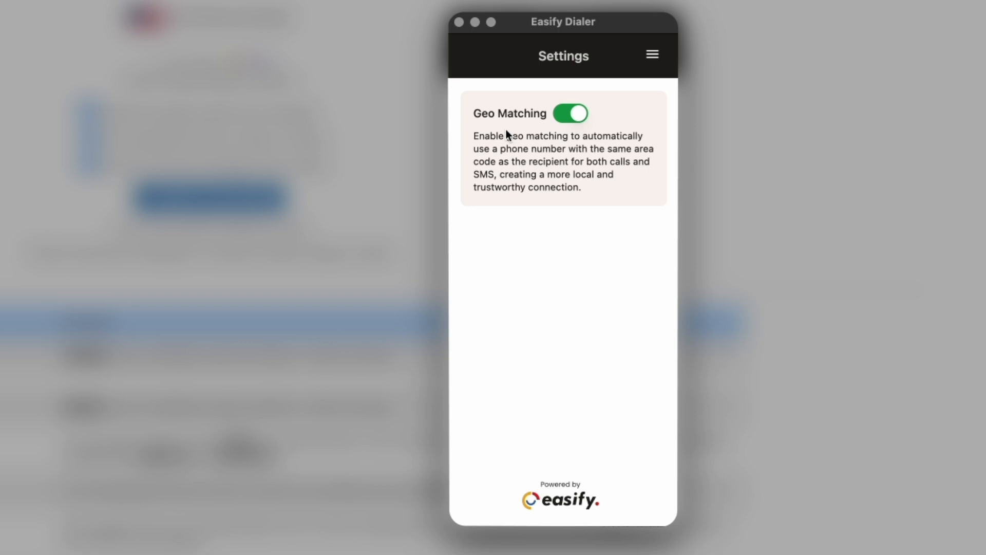
mouse_move(640, 215)
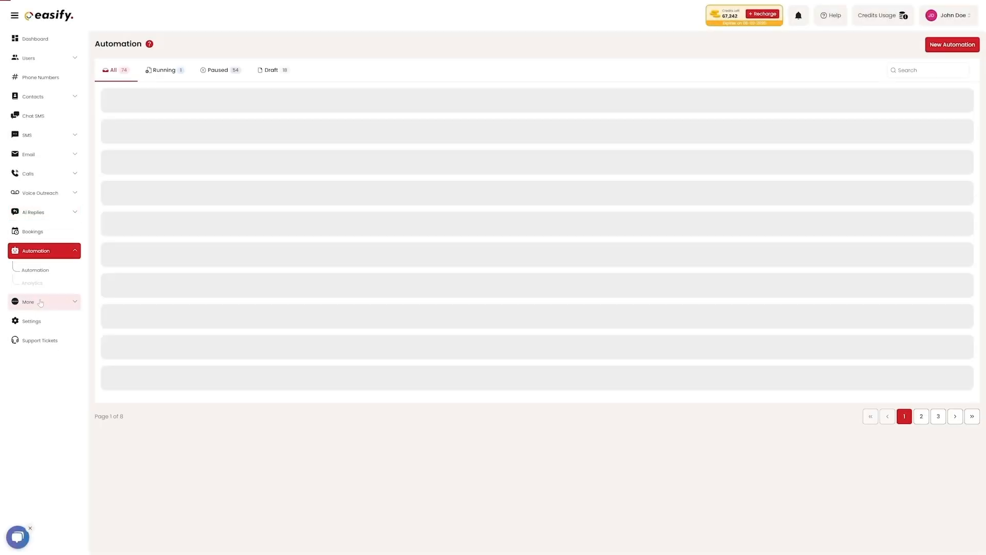
- Create a new automation named 'Test new automation'
left_click(951, 44)
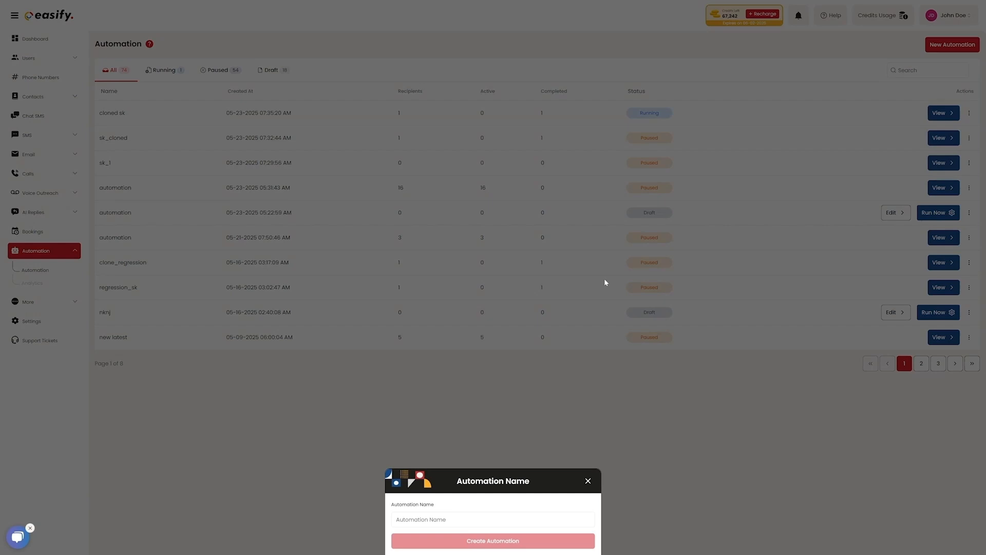
type("Test new automation")
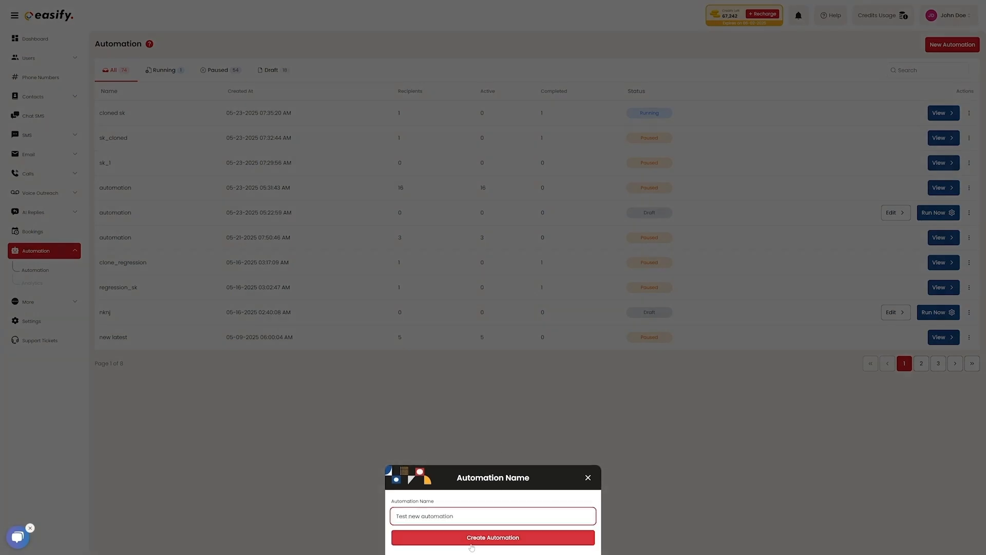
left_click(492, 537)
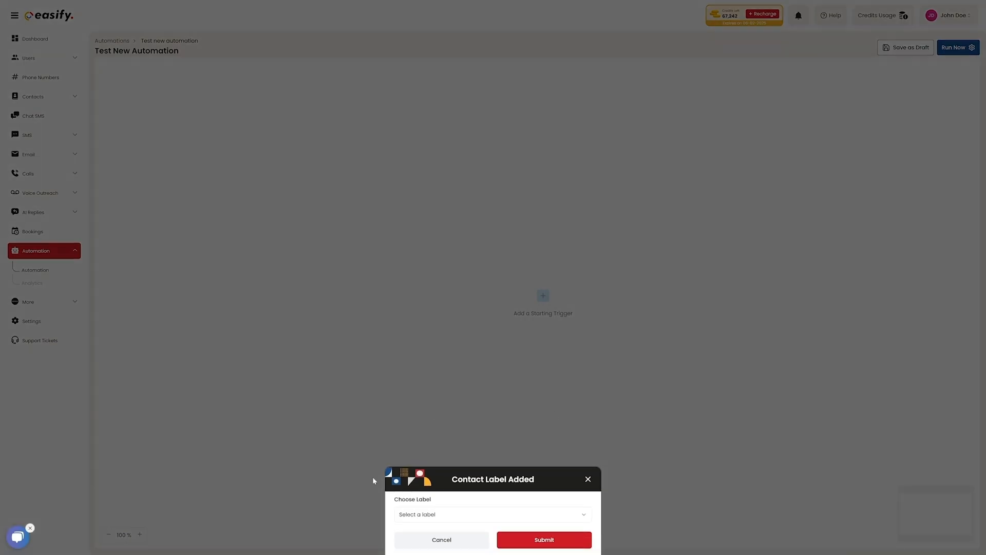
- Browse the API documentation and land on the Easify Bookings calendar for February 2025
left_click(542, 539)
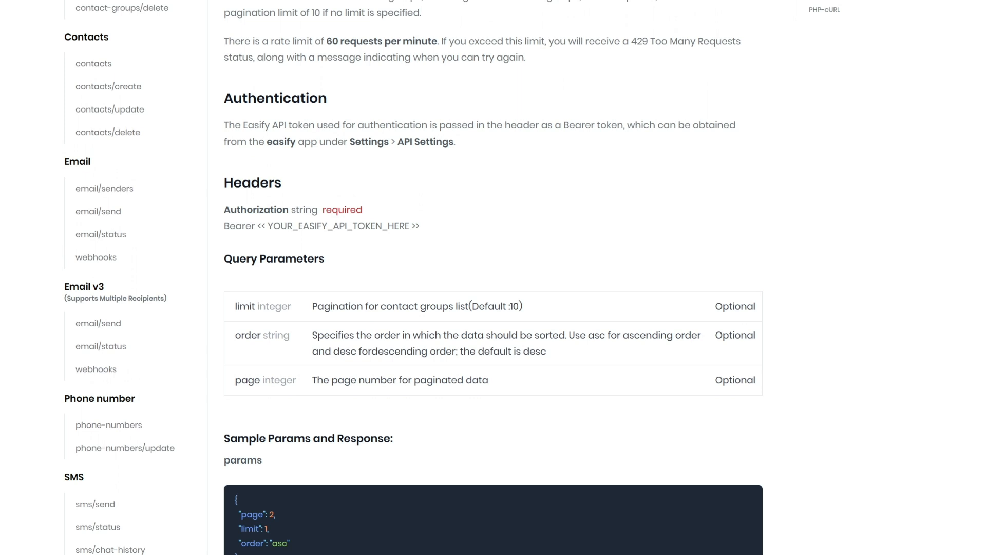
scroll("down", 3)
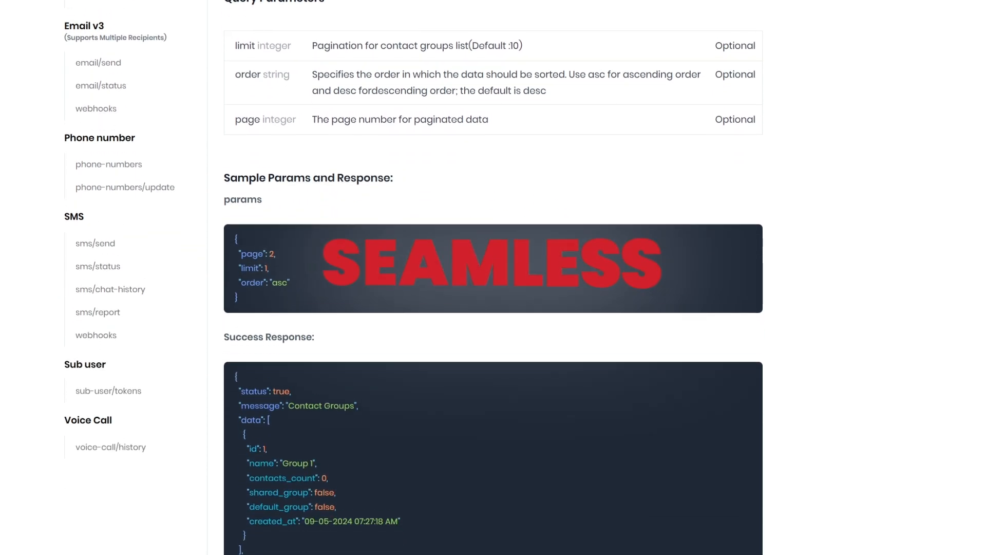
scroll("down", 3)
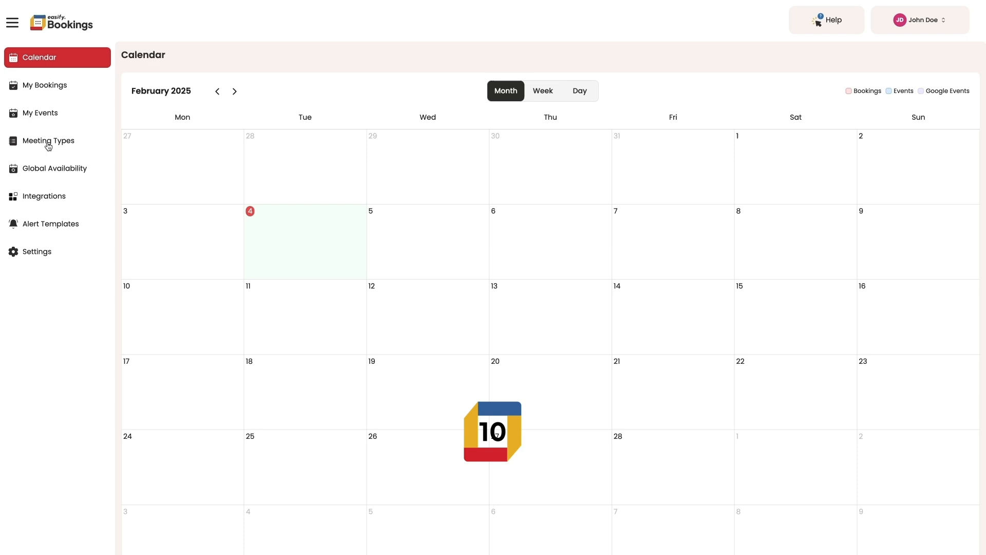
- Begin a new meeting type titled 'Sales meeting' in the Create Meeting Types form
left_click(49, 141)
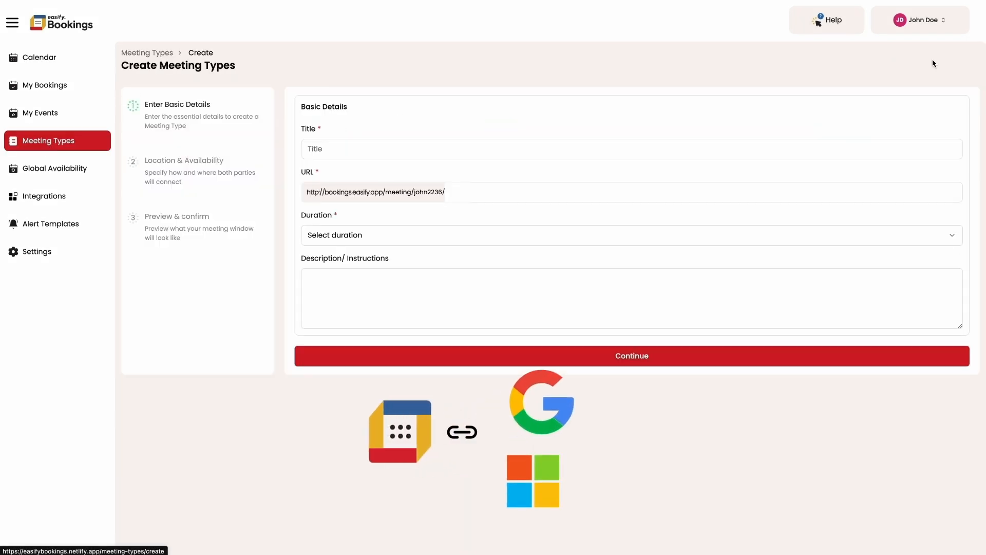
type("Sales meeting")
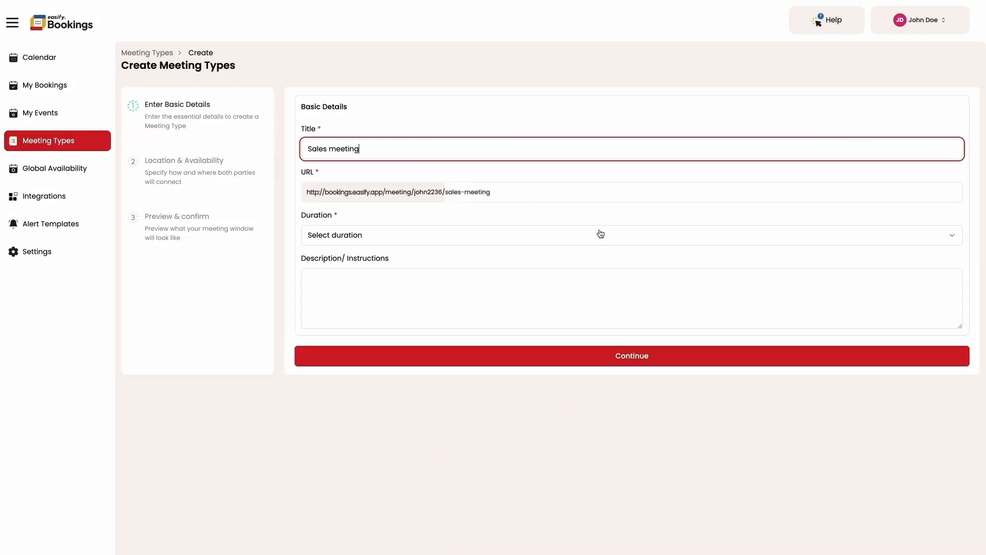